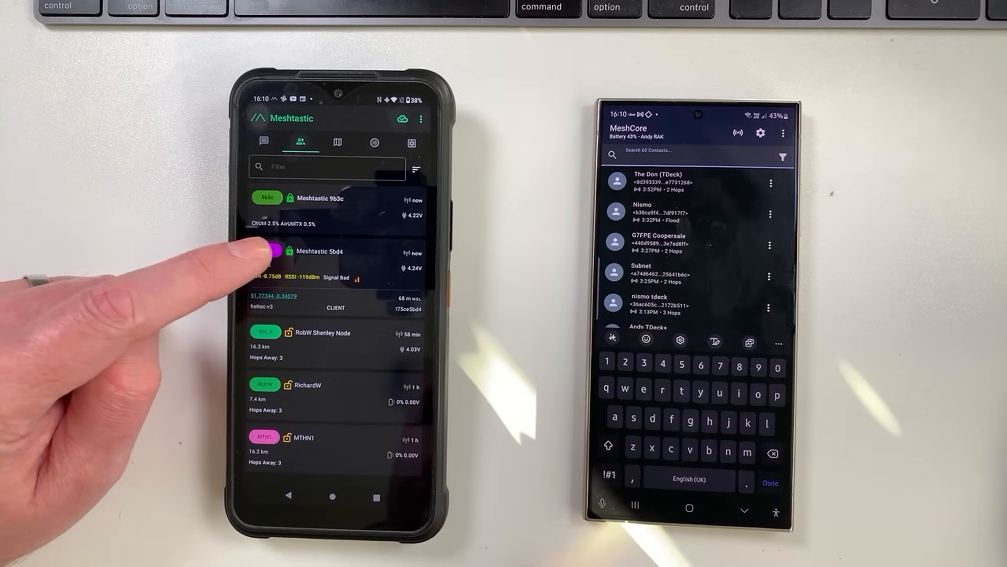
Send the message "Hi" to the Meshtastic 5bd4 node
{"action": "left_click", "coordinate": [332, 251]}
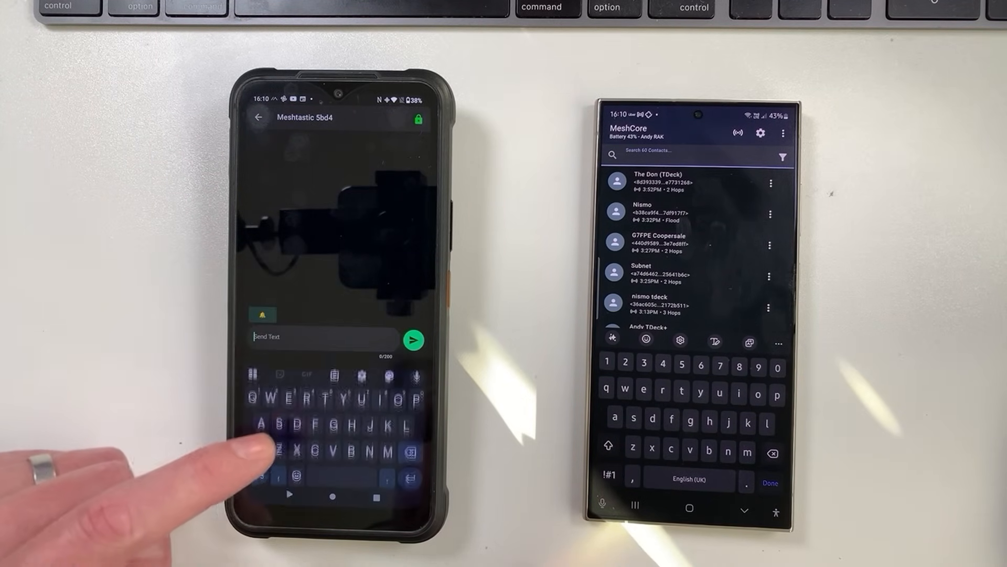
{"action": "left_click", "coordinate": [413, 339]}
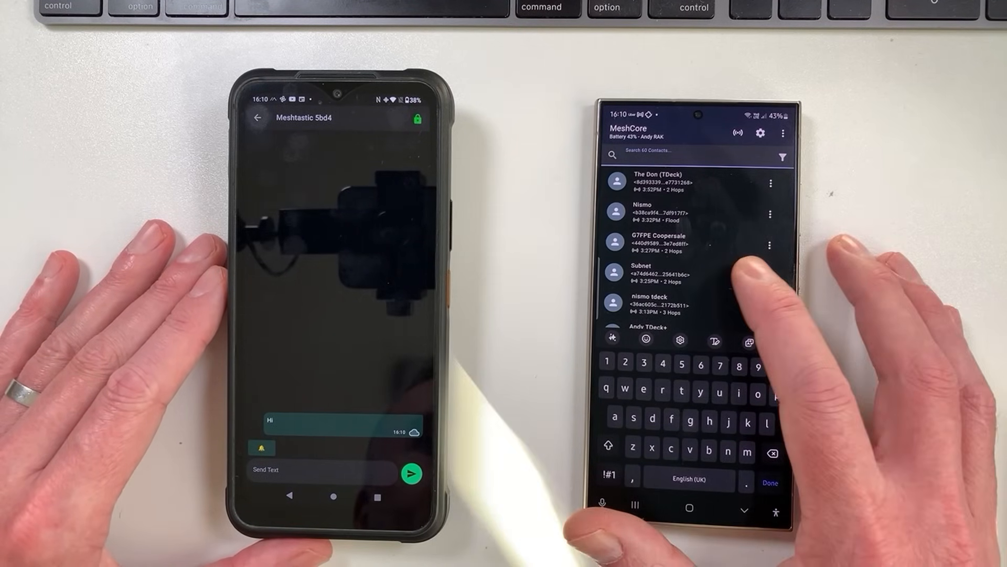
Send "Hi" to the Subnet contact in MeshCore and dismiss the keyboard
{"action": "left_click", "coordinate": [655, 272]}
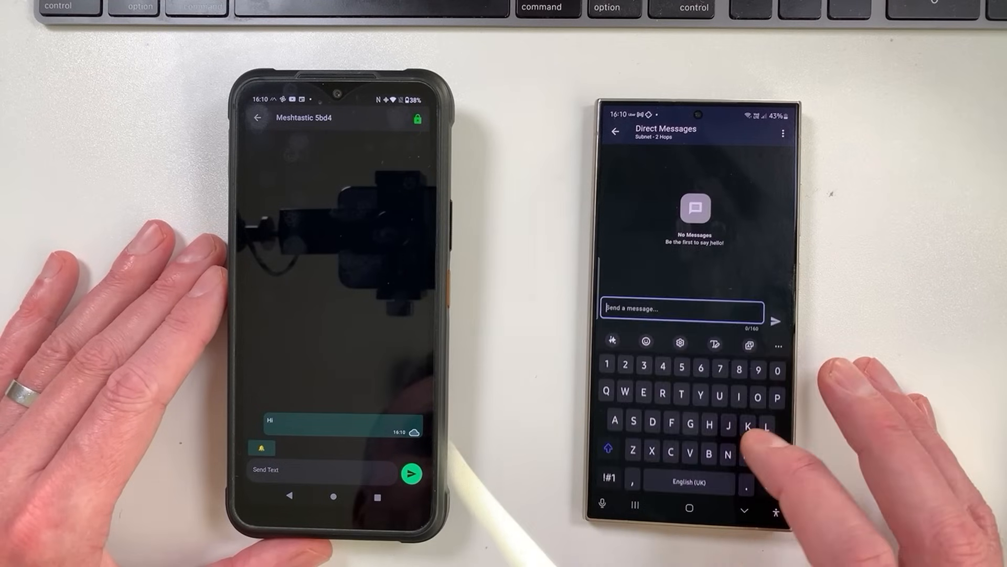
{"action": "type", "text": "Hi"}
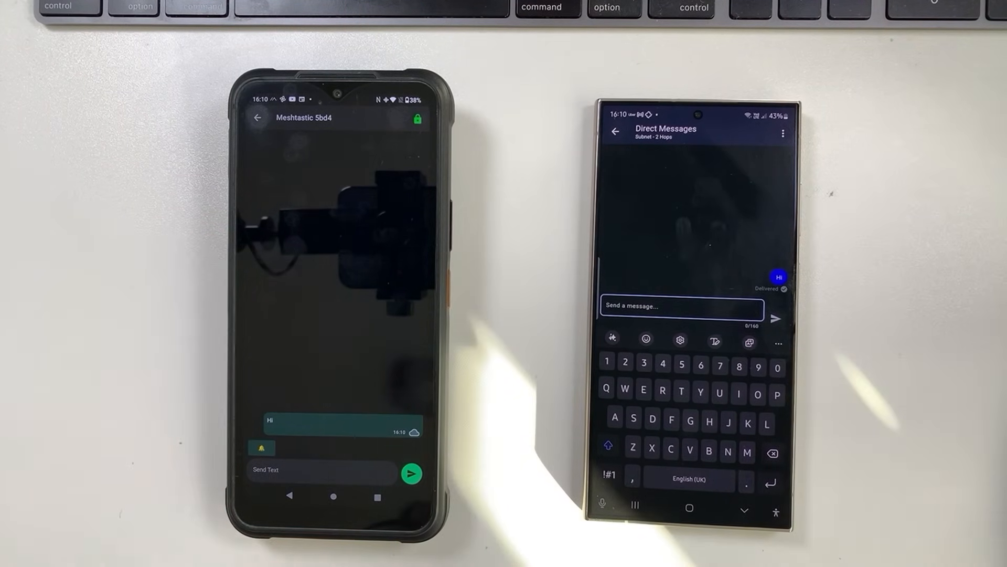
{"action": "left_click", "coordinate": [784, 133]}
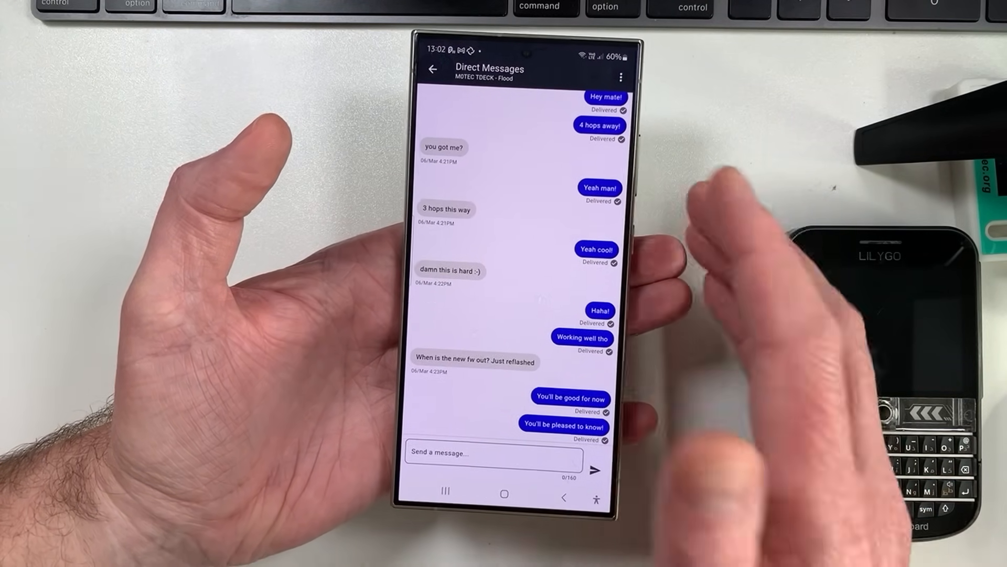
Set the T-Deck contact's manual path through CATM, Epping Repeater and a Heltec Repeater
{"action": "left_click", "coordinate": [621, 74]}
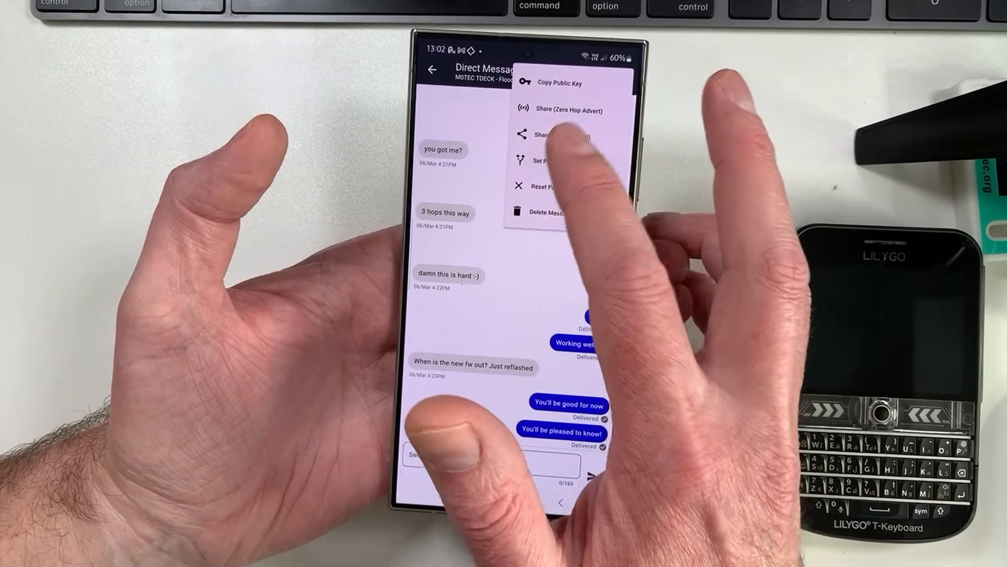
{"action": "left_click", "coordinate": [543, 161]}
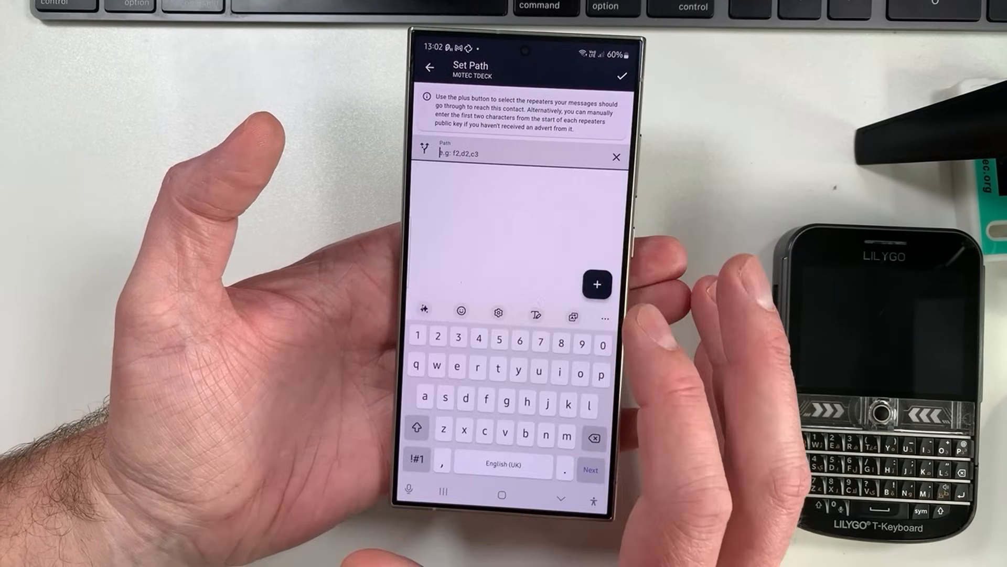
{"action": "left_click", "coordinate": [595, 284]}
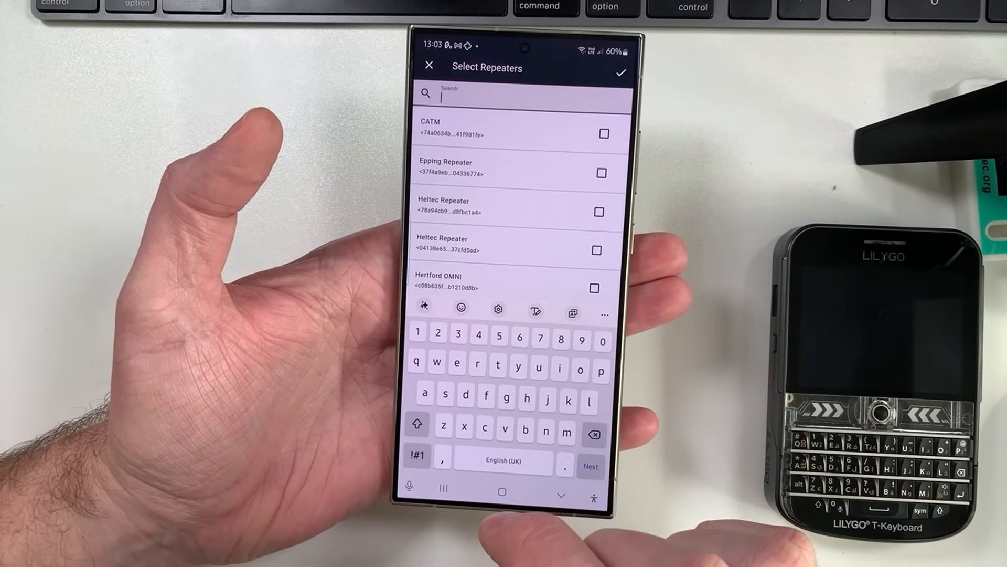
{"action": "left_click", "coordinate": [595, 251]}
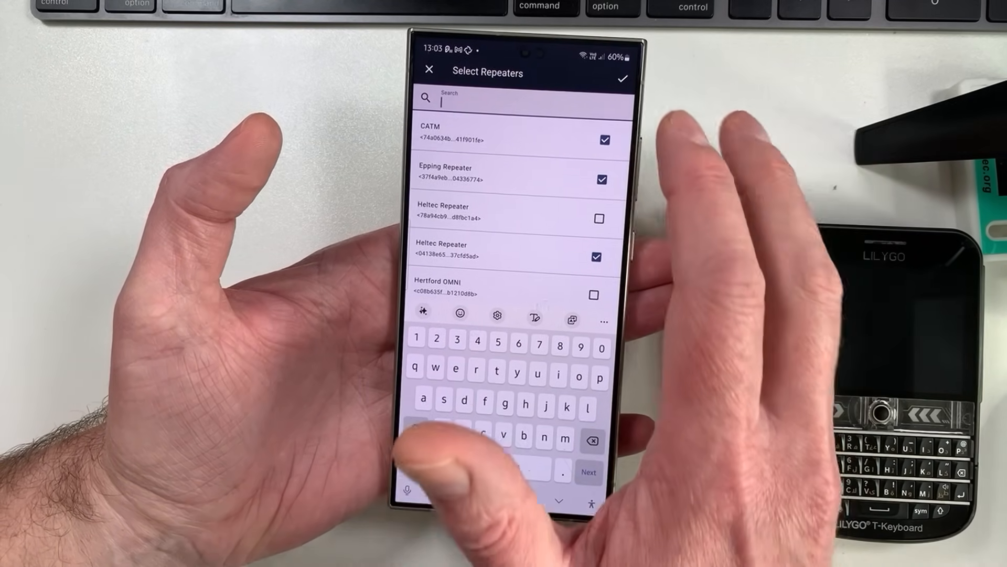
{"action": "left_click", "coordinate": [607, 72]}
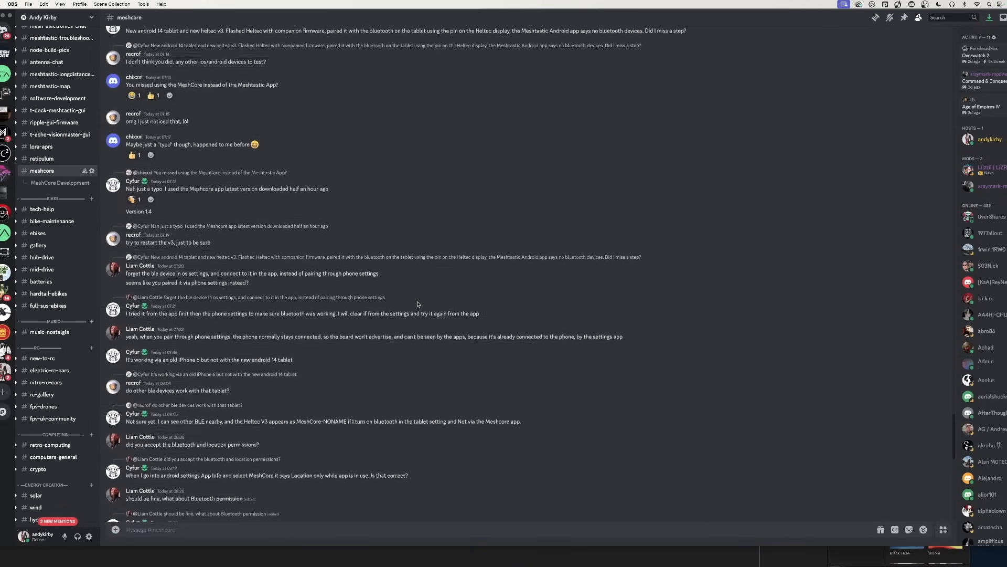
Browse #meshcore, then switch to the MeshCore Development channel and scroll its messages
{"action": "scroll", "scroll_direction": "up", "scroll_amount": 3}
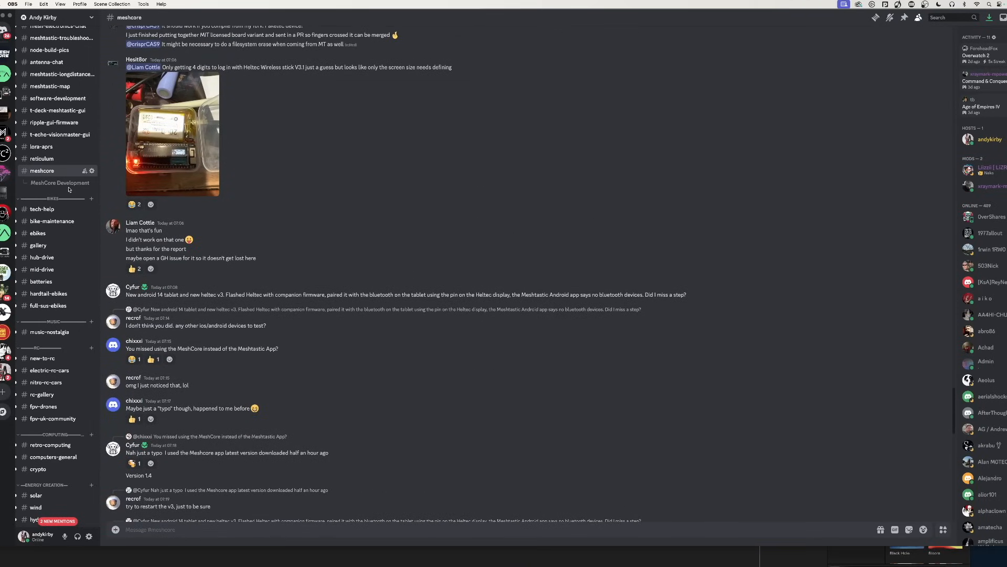
{"action": "left_click", "coordinate": [60, 183]}
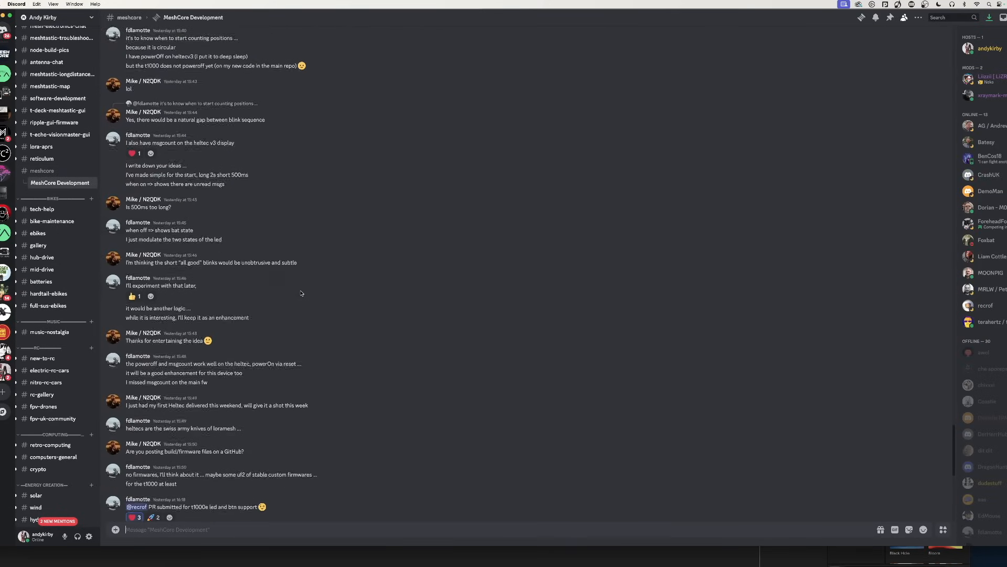
{"action": "scroll", "scroll_direction": "up", "scroll_amount": 3}
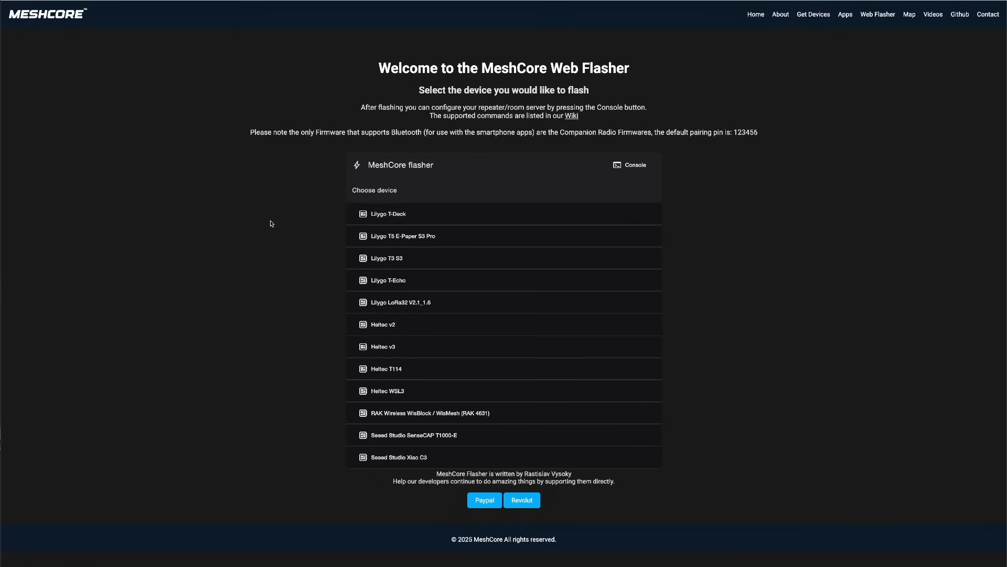
{"action": "mouse_move", "coordinate": [387, 257]}
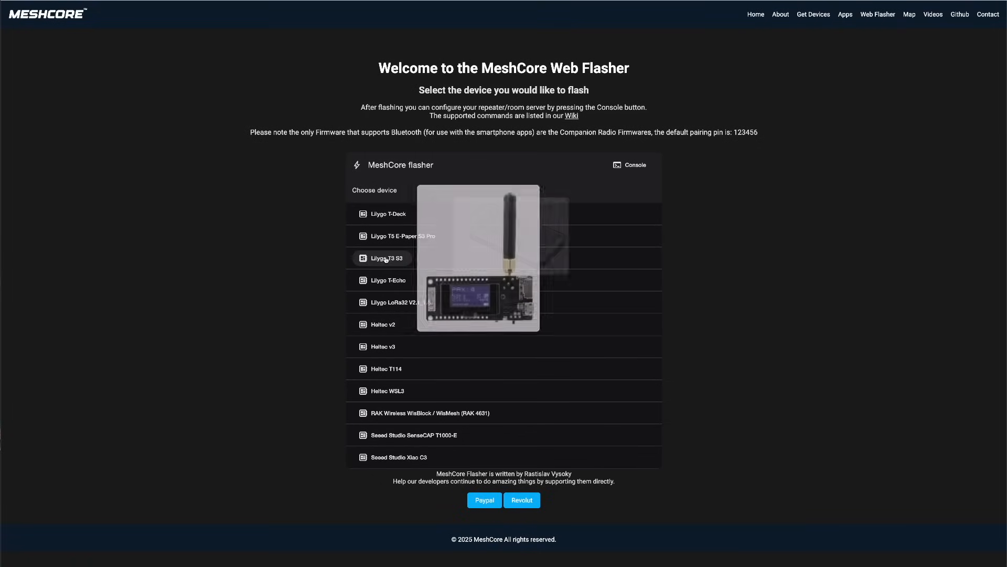
Scroll the Web Flasher device list down to the Custom Firmware option
{"action": "scroll", "scroll_direction": "down", "scroll_amount": 3}
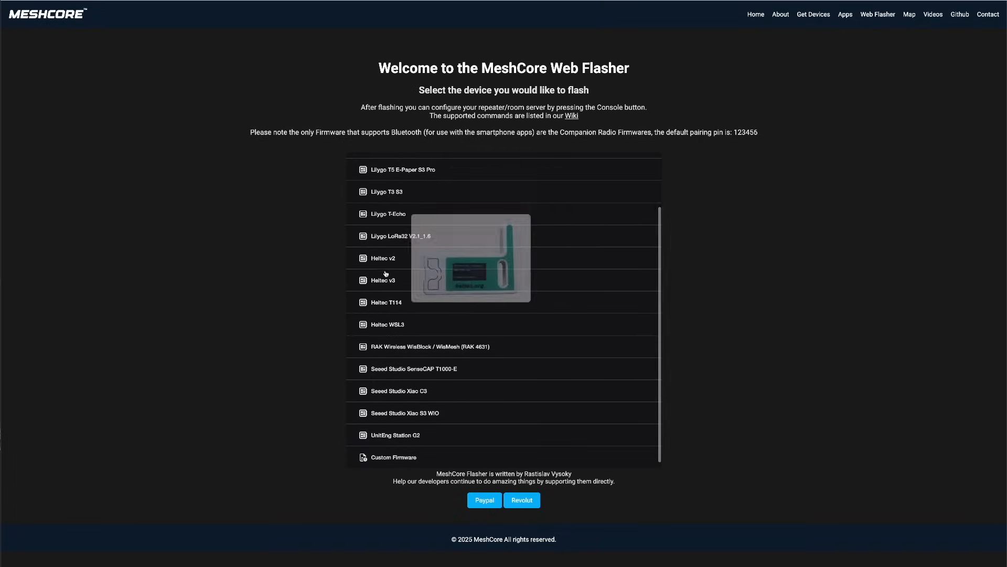